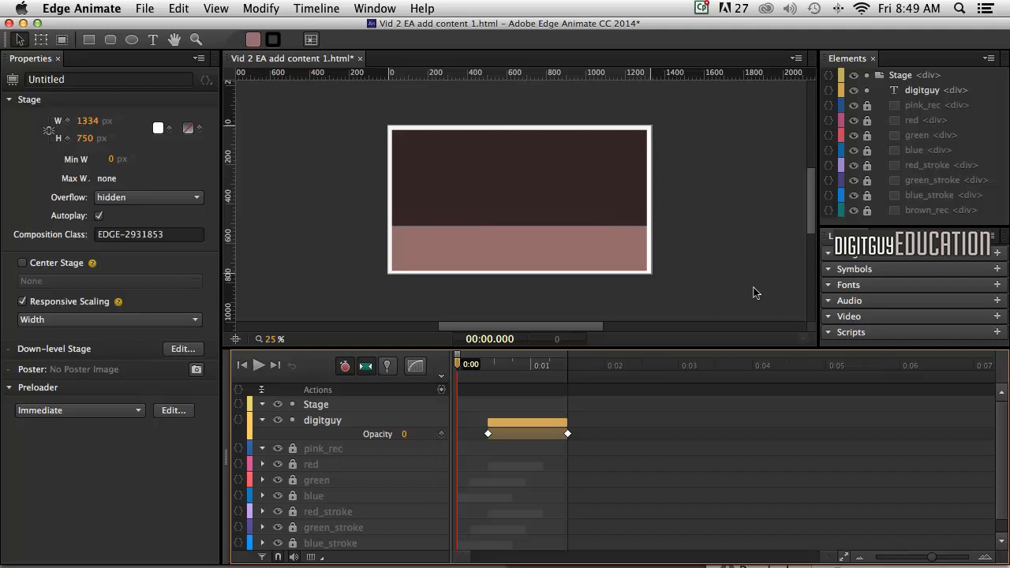
{"action": "mouse_move", "coordinate": [404, 405]}
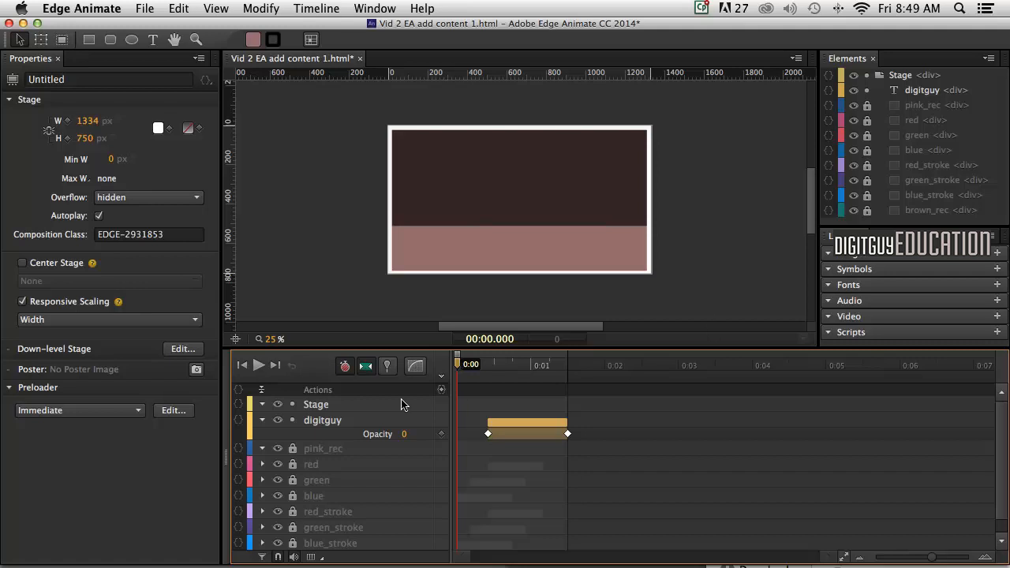
{"action": "mouse_move", "coordinate": [469, 384]}
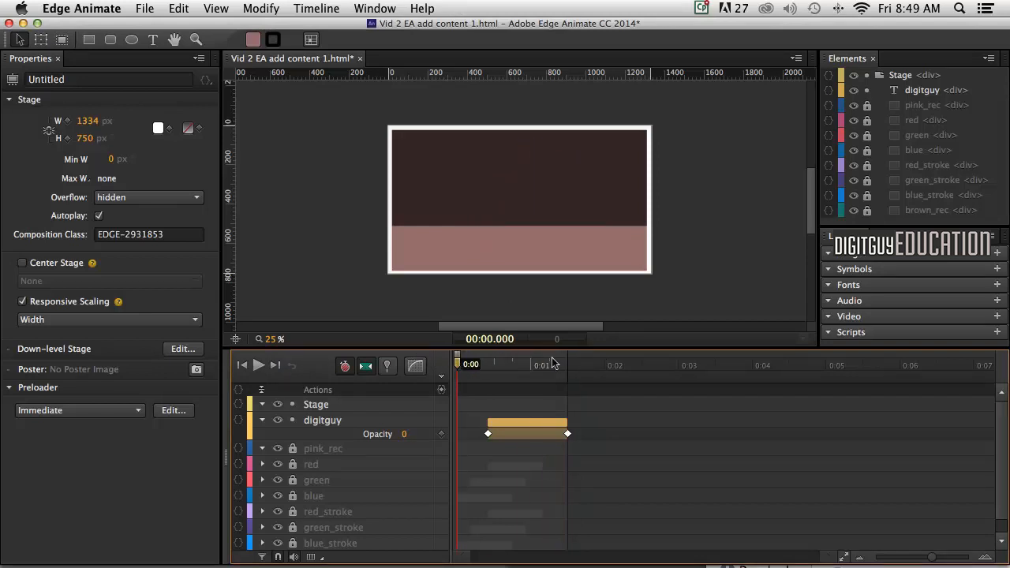
{"action": "mouse_move", "coordinate": [526, 372]}
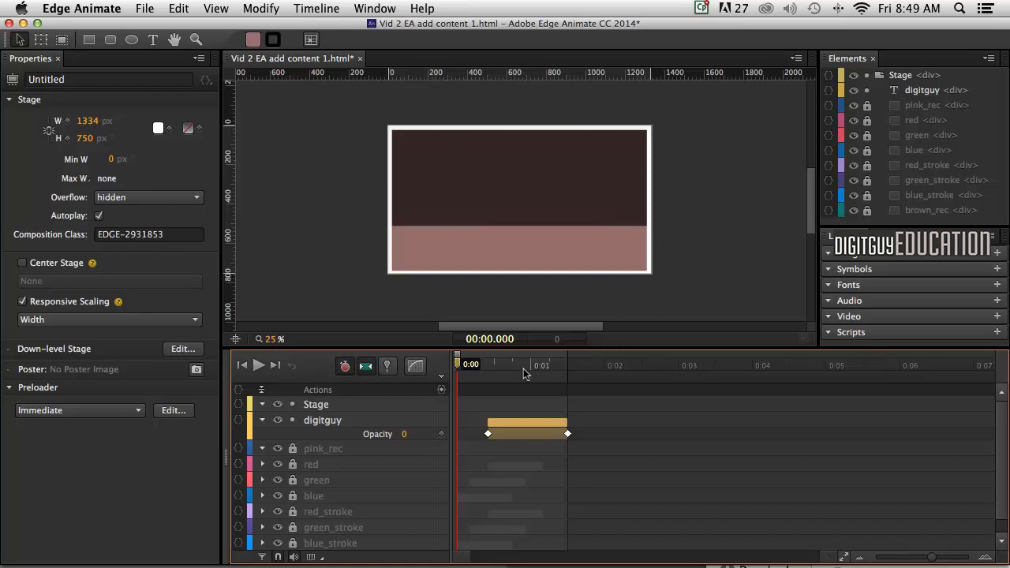
{"action": "mouse_move", "coordinate": [697, 438]}
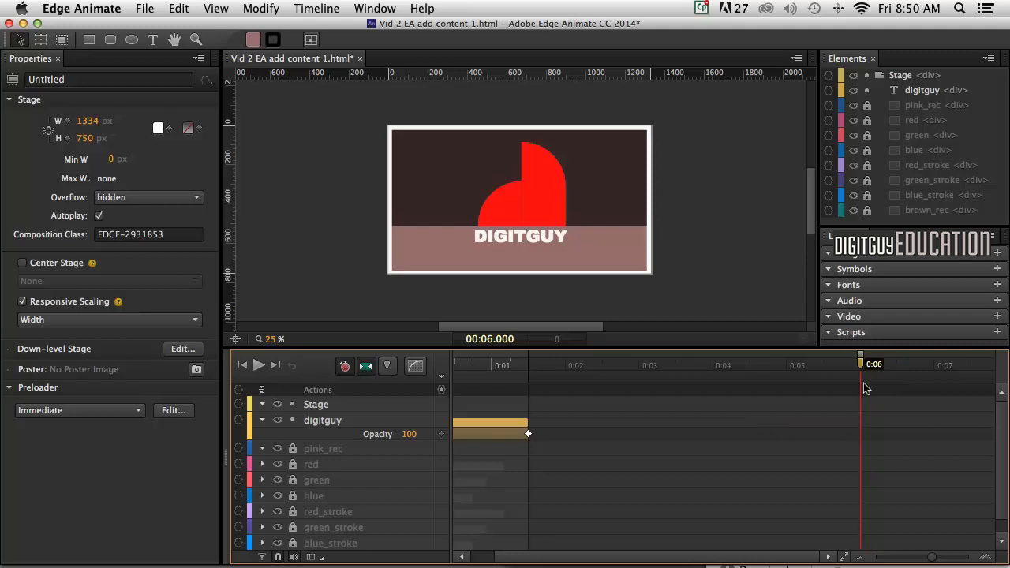
{"action": "mouse_move", "coordinate": [311, 389]}
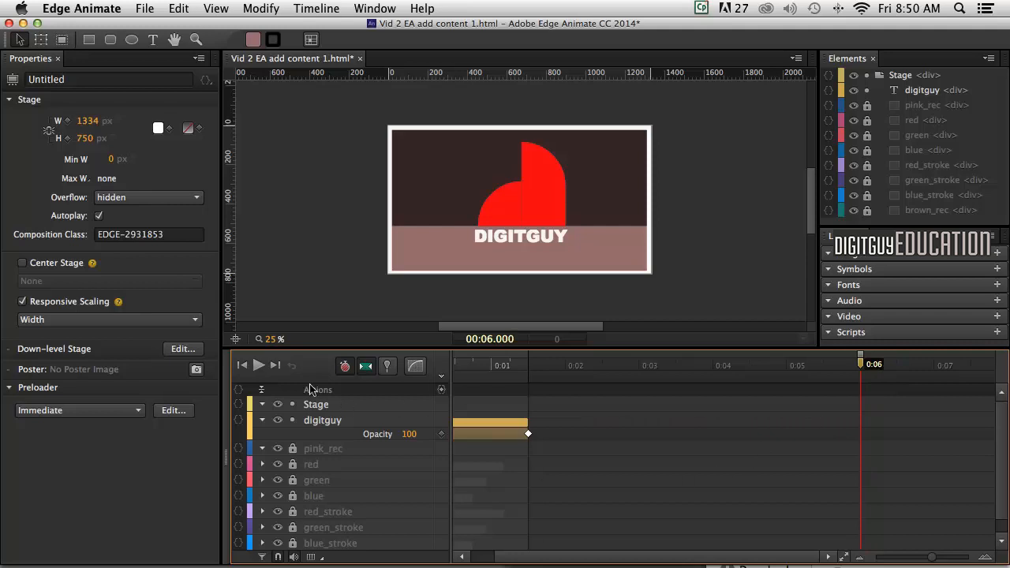
{"action": "mouse_move", "coordinate": [450, 429]}
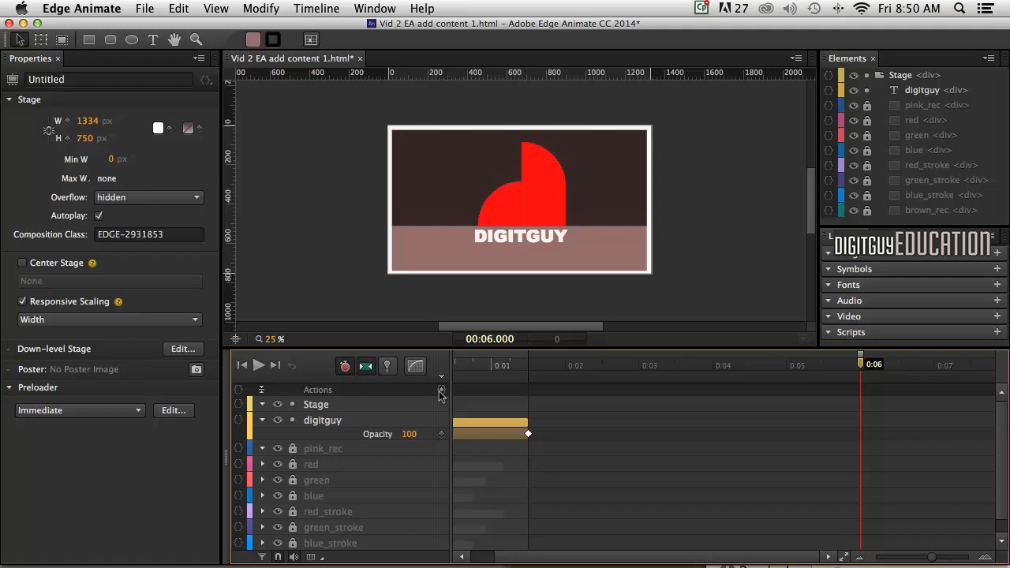
{"action": "mouse_move", "coordinate": [441, 392]}
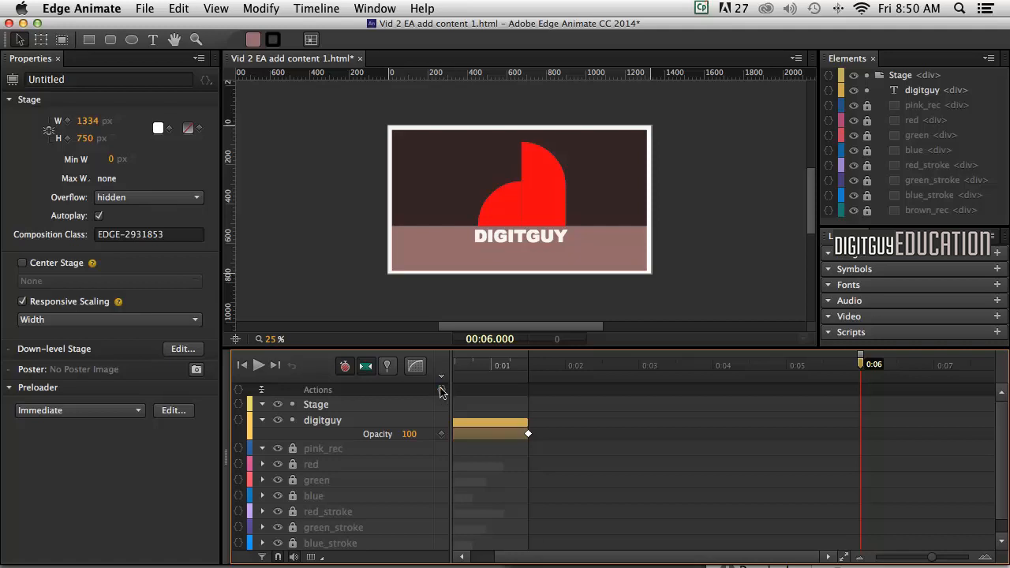
{"action": "mouse_move", "coordinate": [440, 417]}
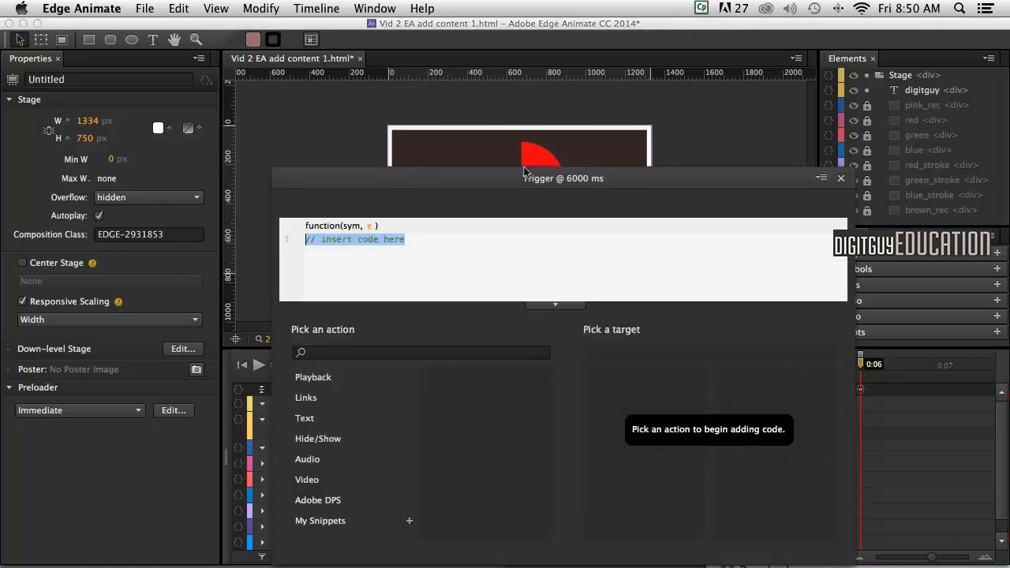
{"action": "mouse_move", "coordinate": [565, 198]}
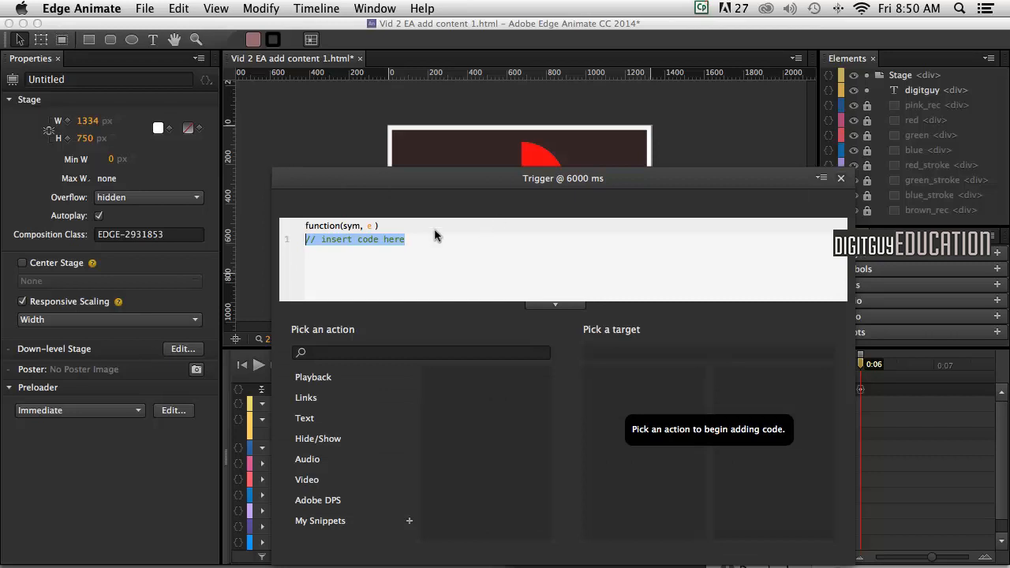
{"action": "mouse_move", "coordinate": [373, 255]}
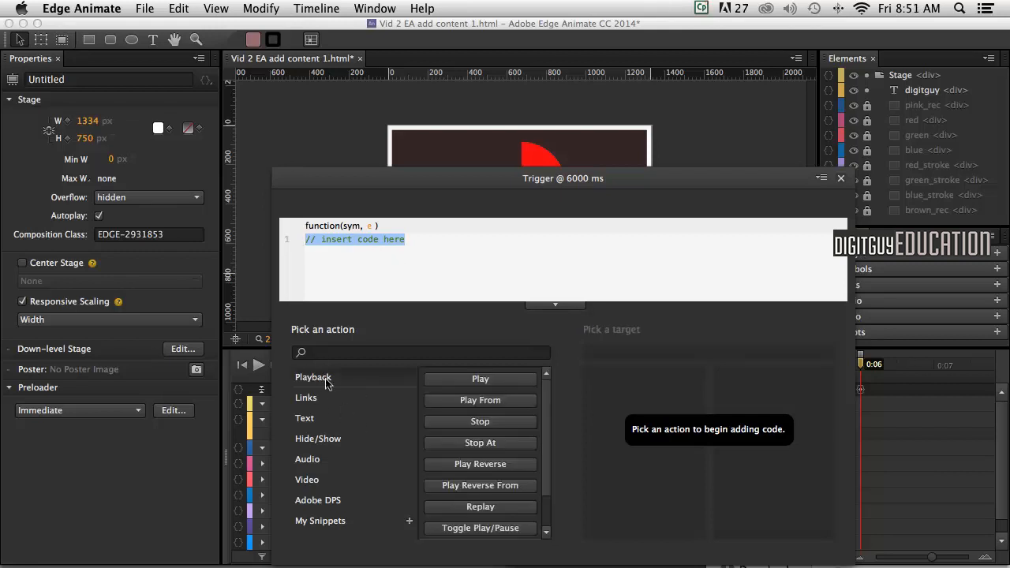
{"action": "mouse_move", "coordinate": [548, 436]}
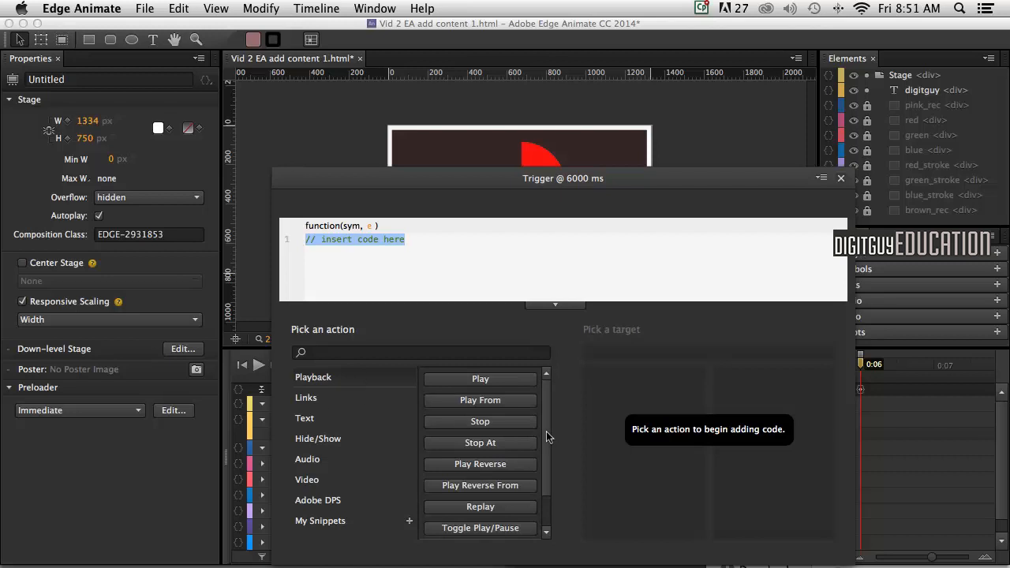
{"action": "mouse_move", "coordinate": [480, 464]}
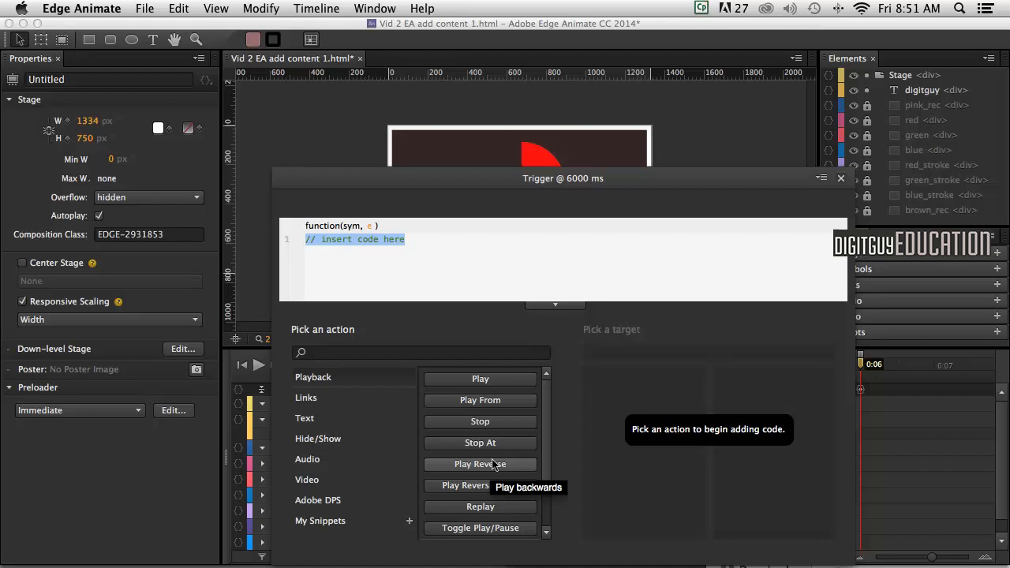
Add Play Reverse to the 6000 ms trigger and close its code window
{"action": "left_click", "coordinate": [480, 464]}
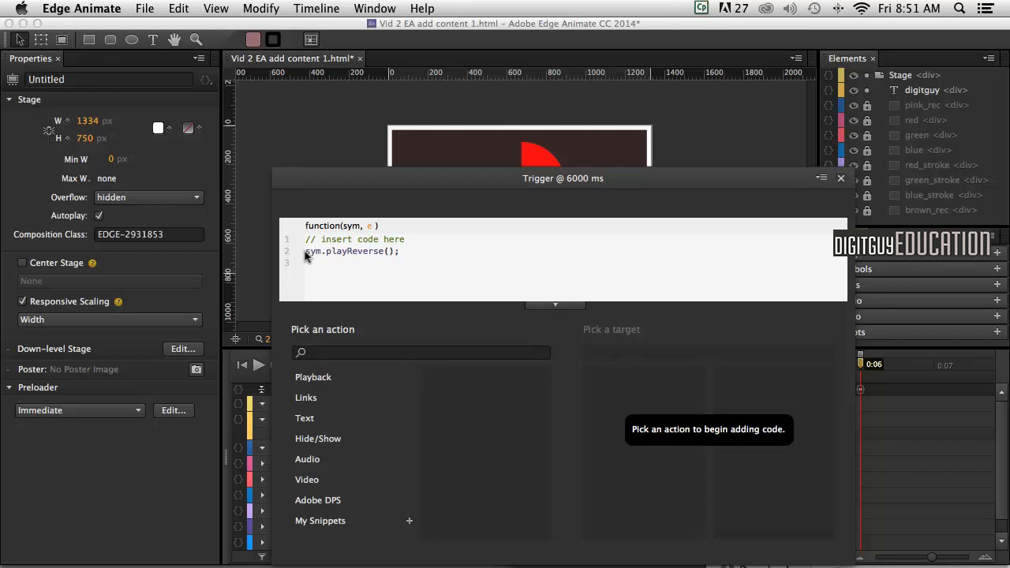
{"action": "mouse_move", "coordinate": [489, 221]}
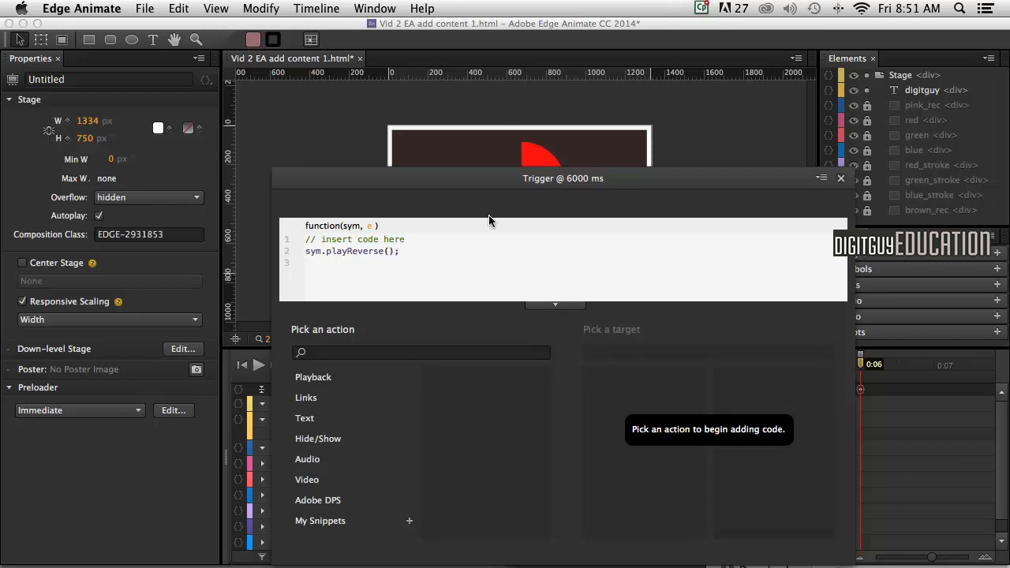
{"action": "mouse_move", "coordinate": [630, 294]}
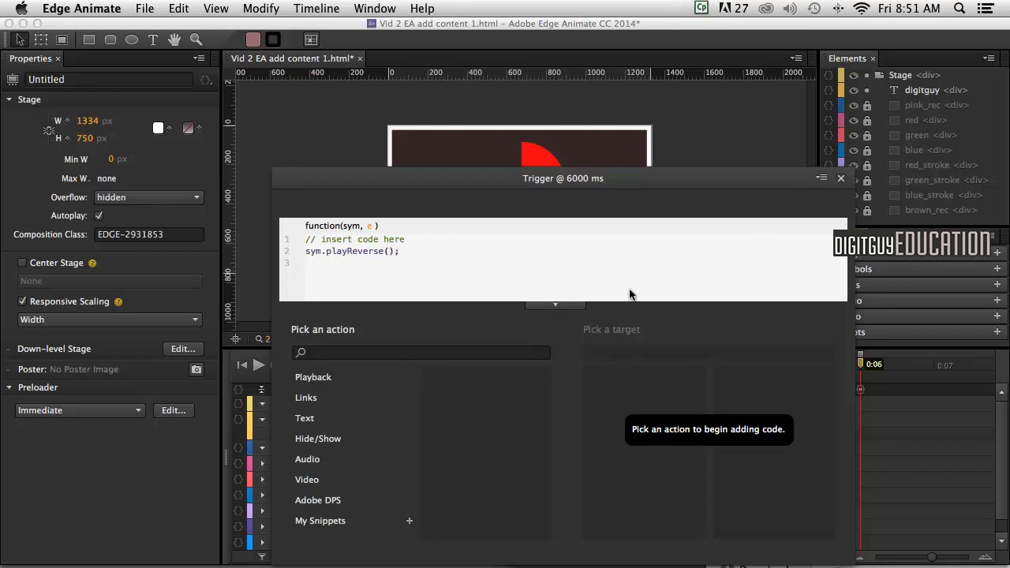
{"action": "mouse_move", "coordinate": [530, 270]}
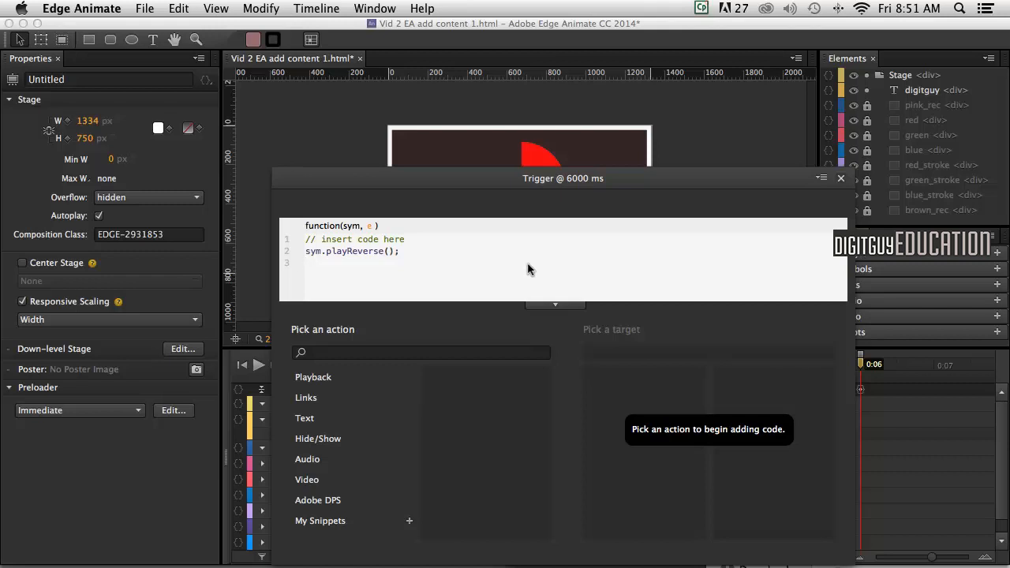
{"action": "mouse_move", "coordinate": [514, 254]}
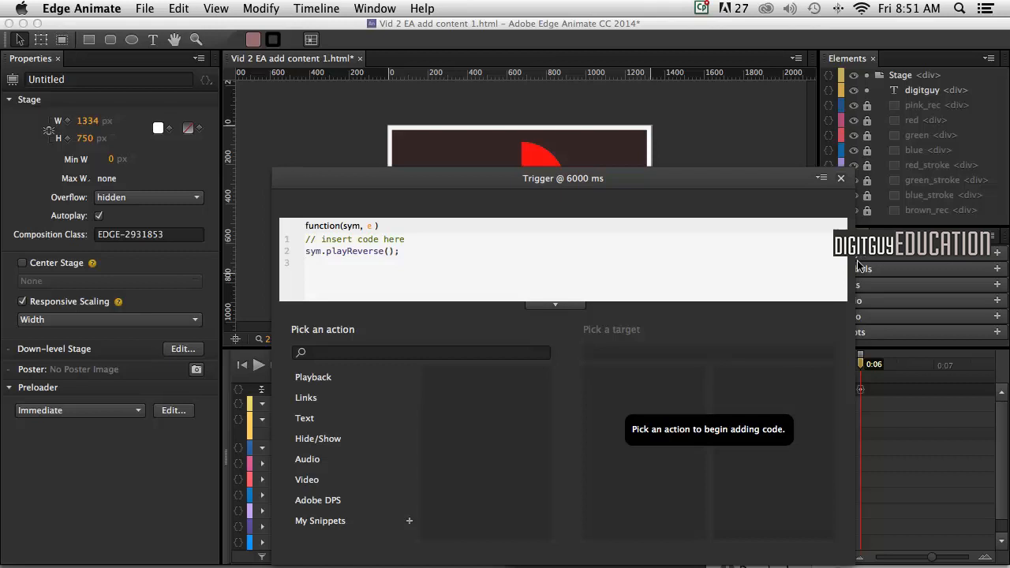
{"action": "left_click", "coordinate": [841, 177]}
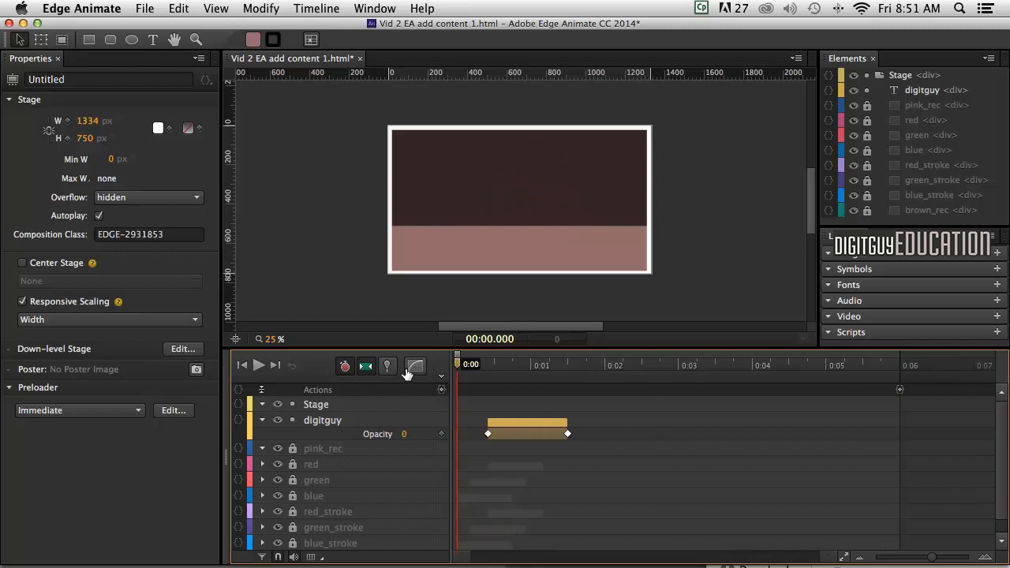
{"action": "mouse_move", "coordinate": [444, 391]}
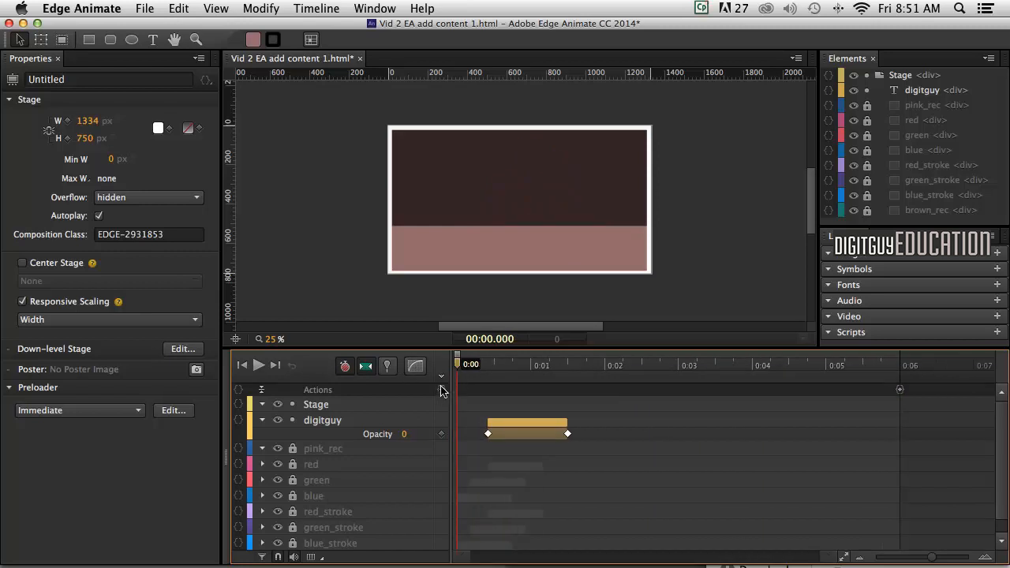
{"action": "mouse_move", "coordinate": [657, 388]}
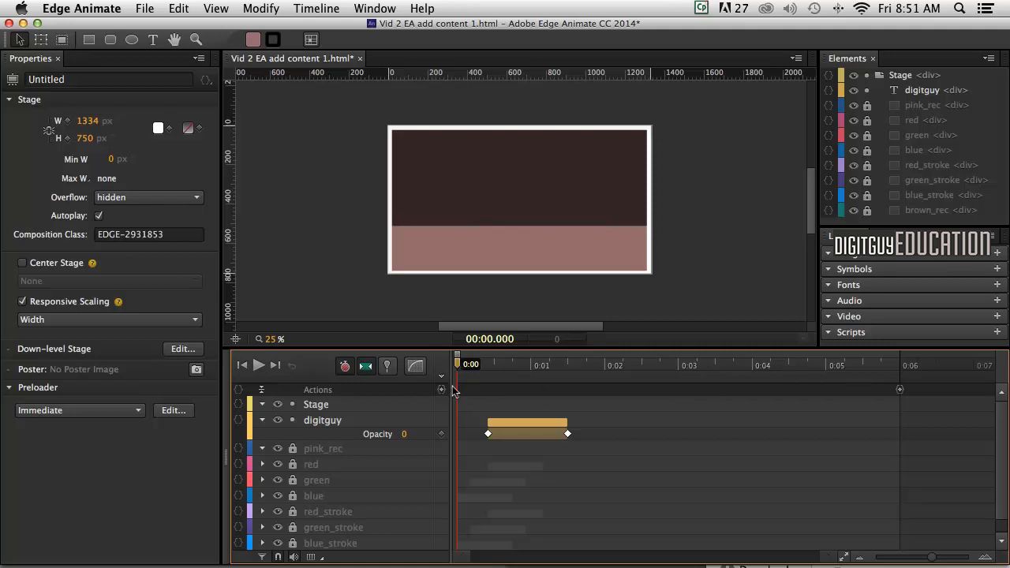
{"action": "mouse_move", "coordinate": [585, 383]}
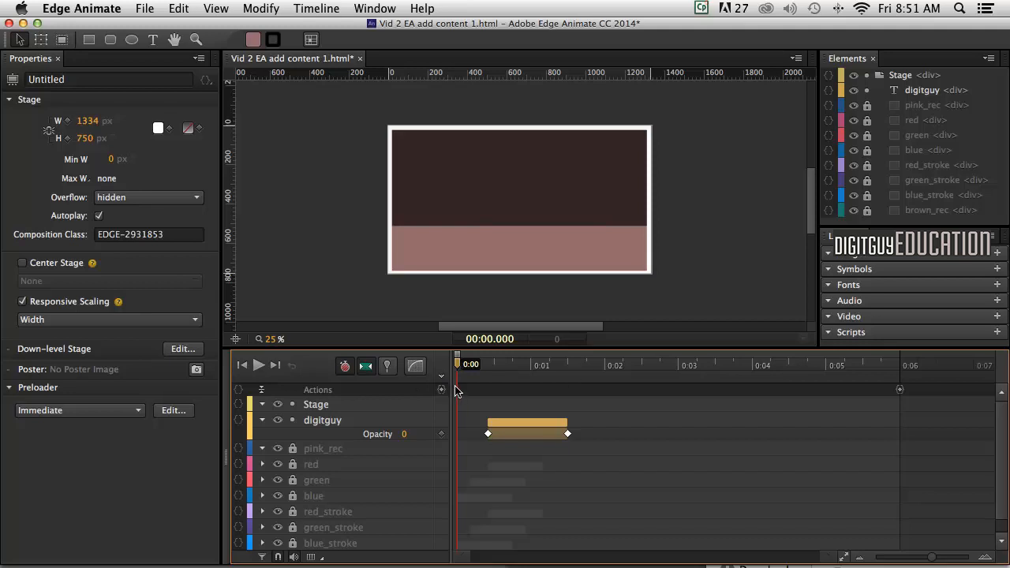
{"action": "mouse_move", "coordinate": [435, 400]}
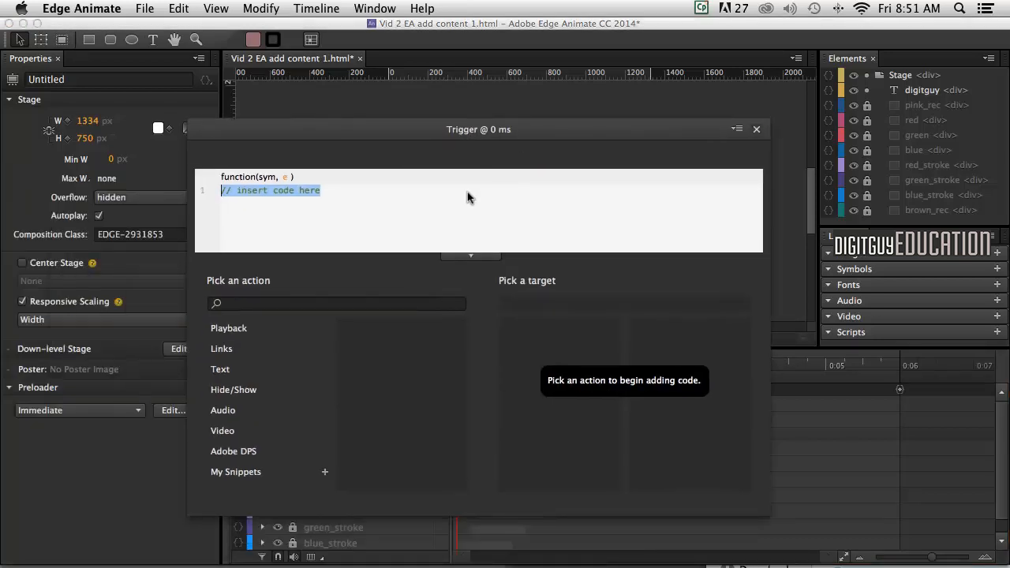
Give the 0 ms trigger a Play command targeting Stage, then close its code window
{"action": "left_click", "coordinate": [228, 328]}
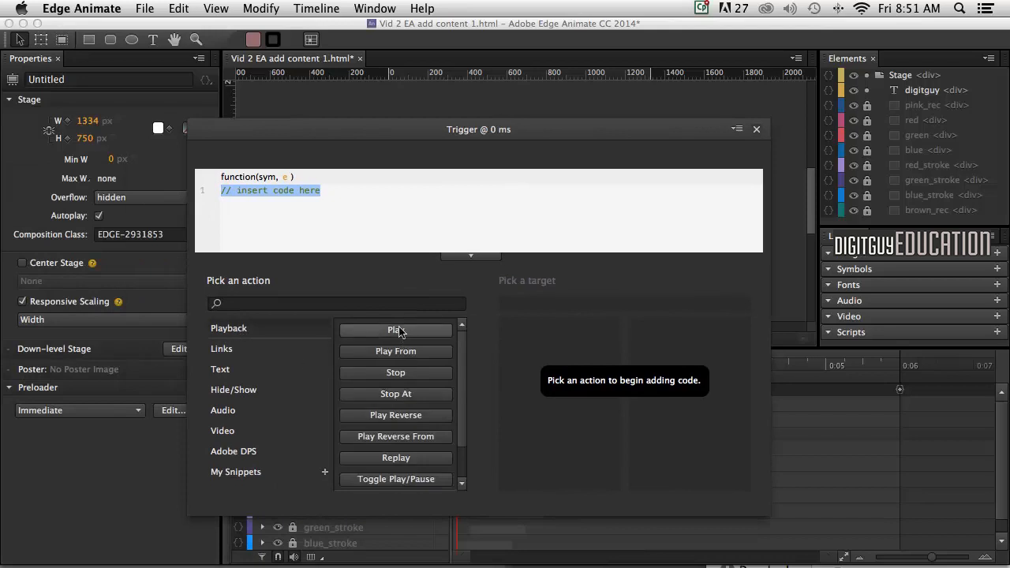
{"action": "left_click", "coordinate": [396, 330]}
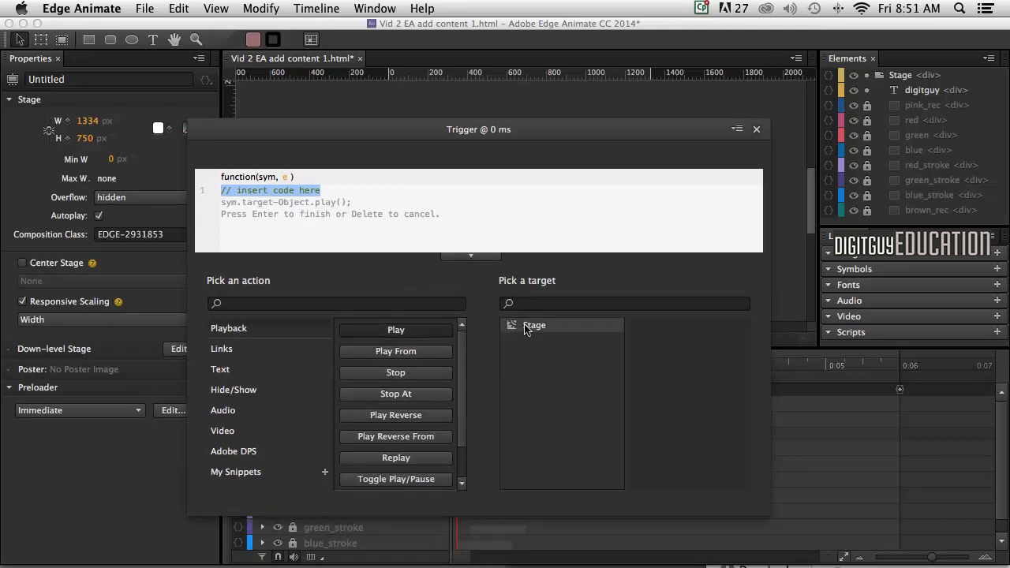
{"action": "left_click", "coordinate": [534, 325]}
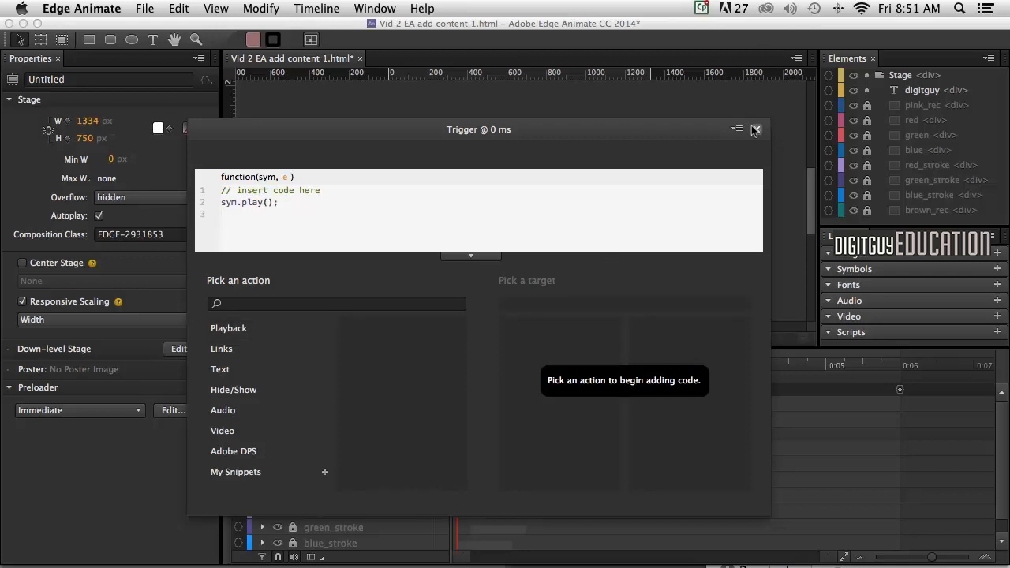
{"action": "left_click", "coordinate": [755, 128]}
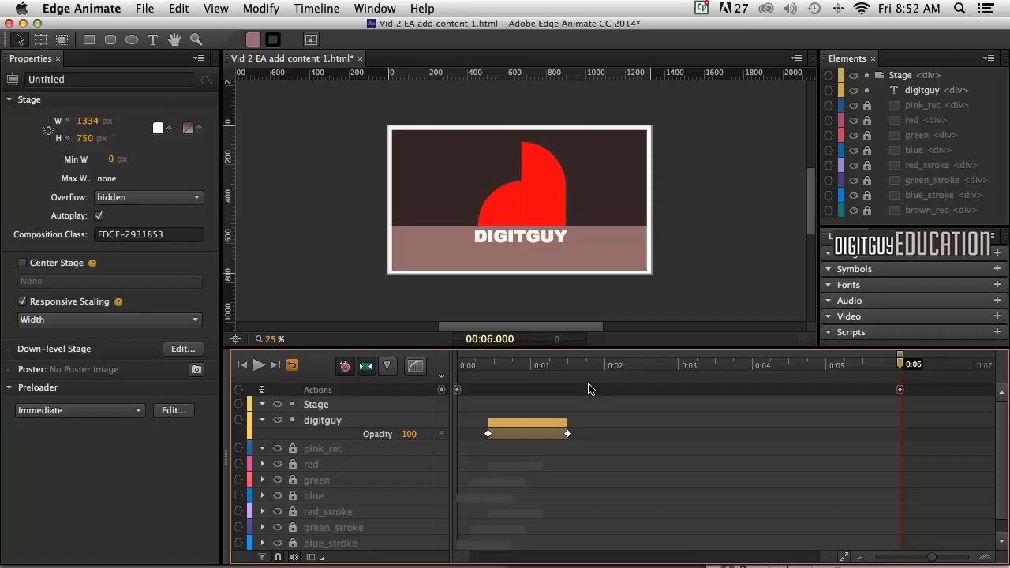
Open the File menu to reach Preview In Browser
{"action": "left_click", "coordinate": [146, 9]}
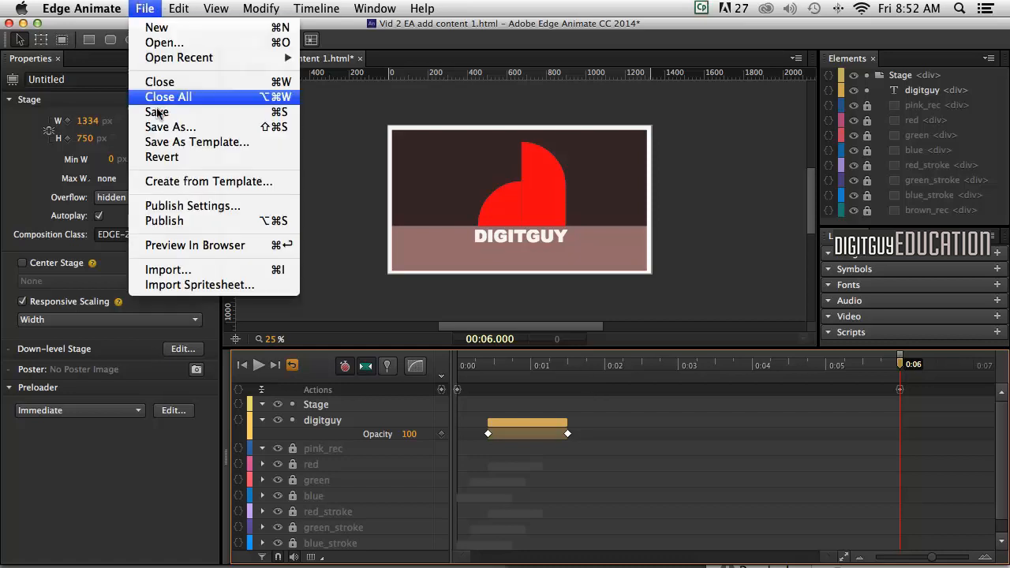
{"action": "mouse_move", "coordinate": [177, 245]}
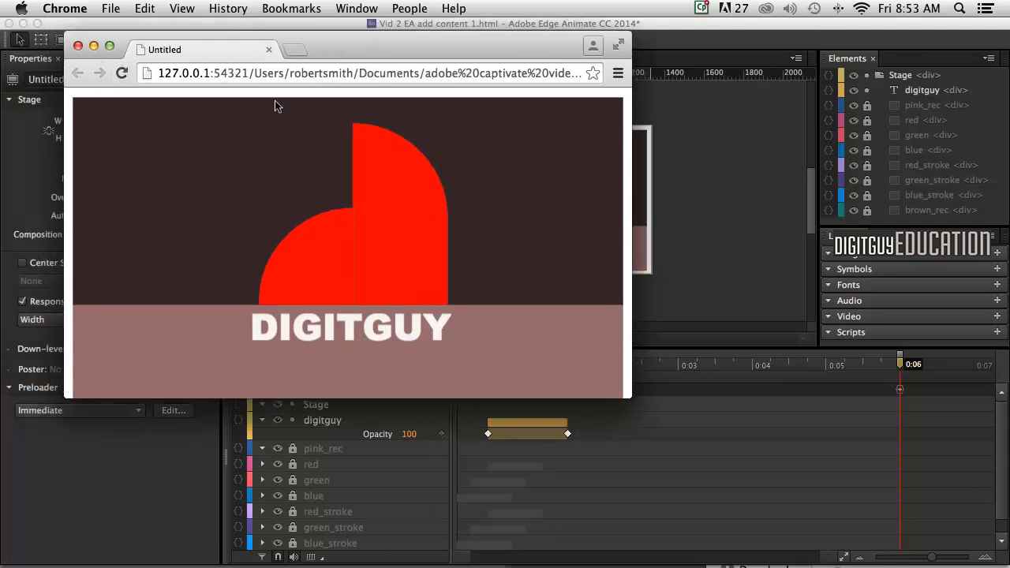
{"action": "mouse_move", "coordinate": [378, 157]}
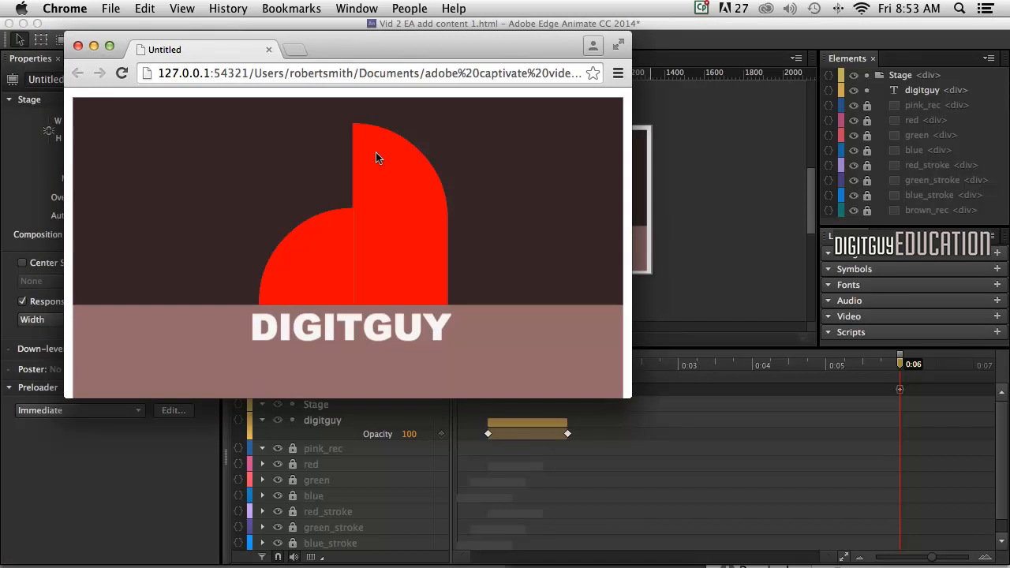